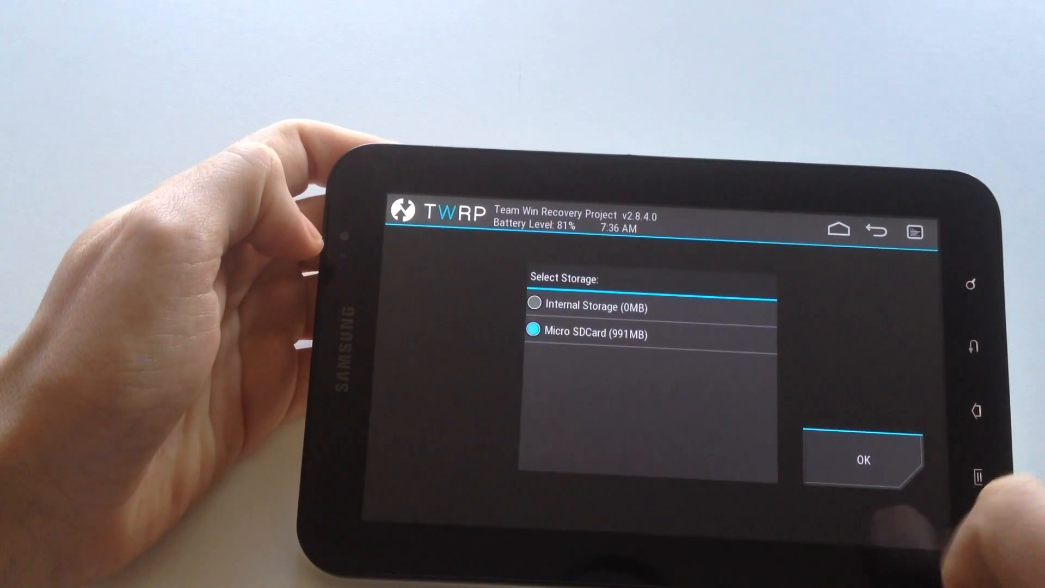
Step: Install from Micro SDCard storage and open the 'android 5.0.2' folder
left_click(862, 459)
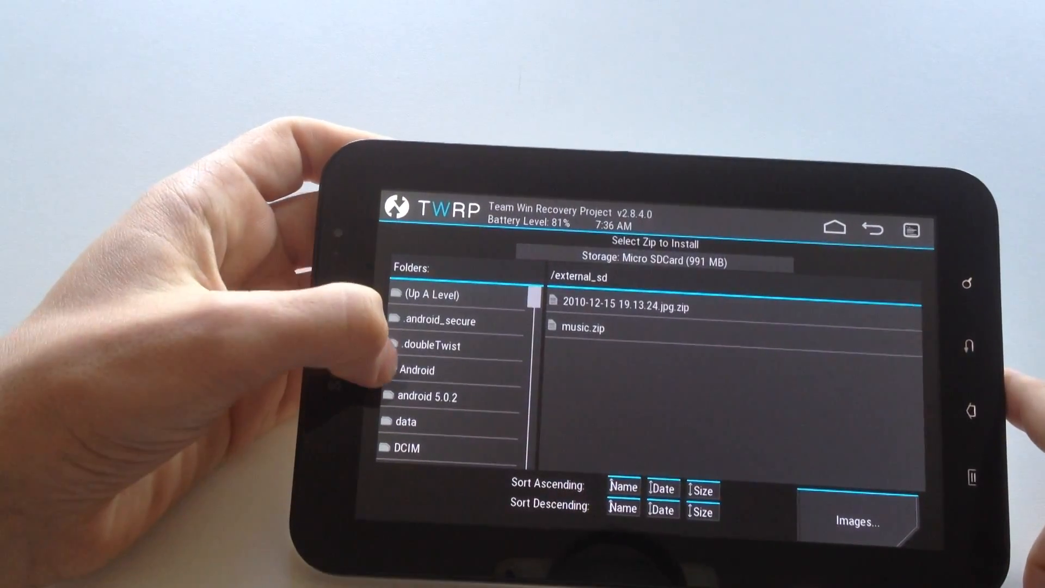
left_click(428, 396)
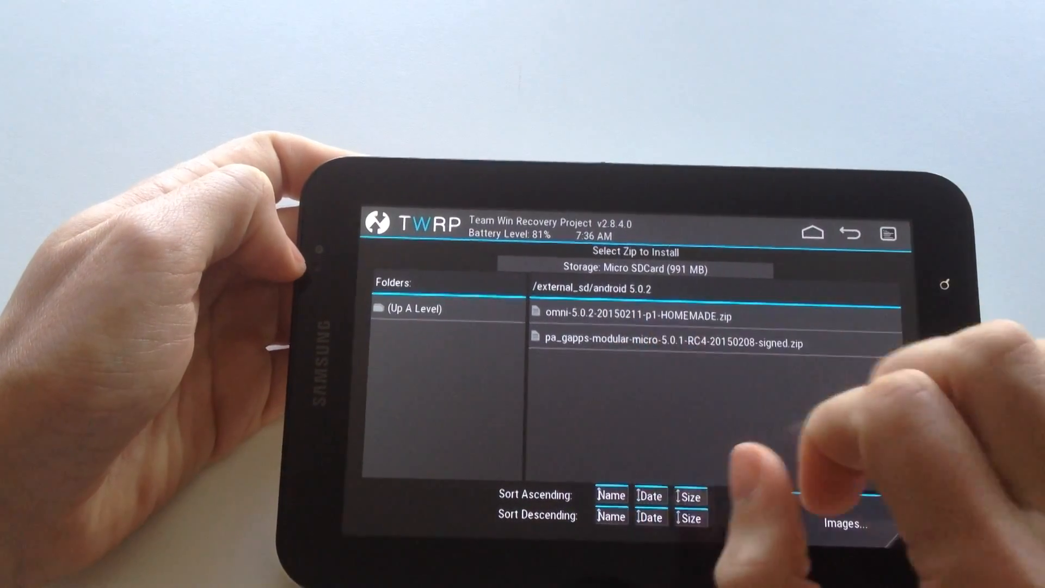
Step: Flash omni-5.0.2-20150211-p1-HOMEMADE.zip, which ends in an updater binary error
left_click(630, 314)
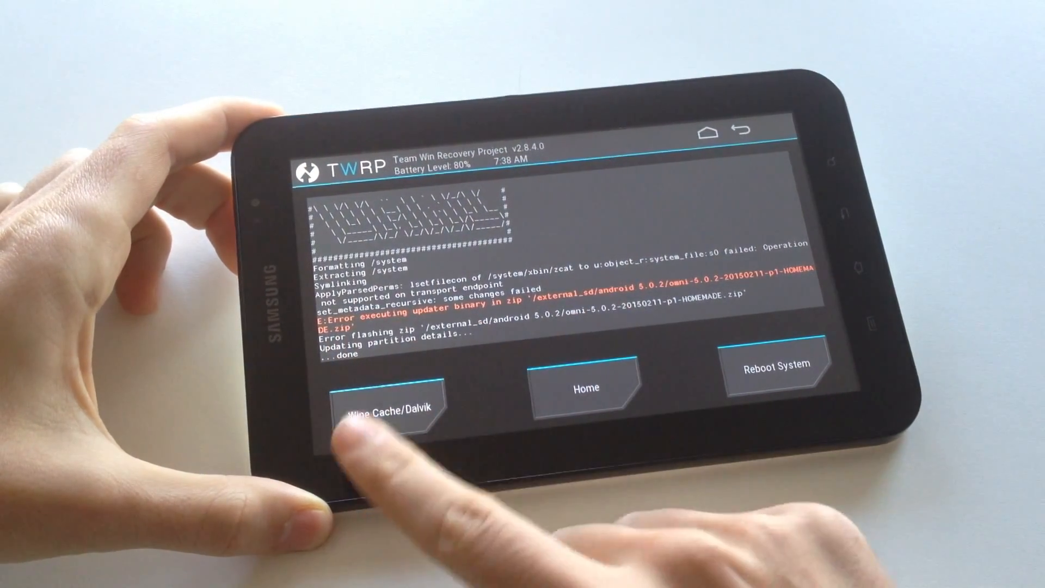
Step: Run Wipe Cache/Dalvik to clear both caches after the updater binary error
left_click(386, 409)
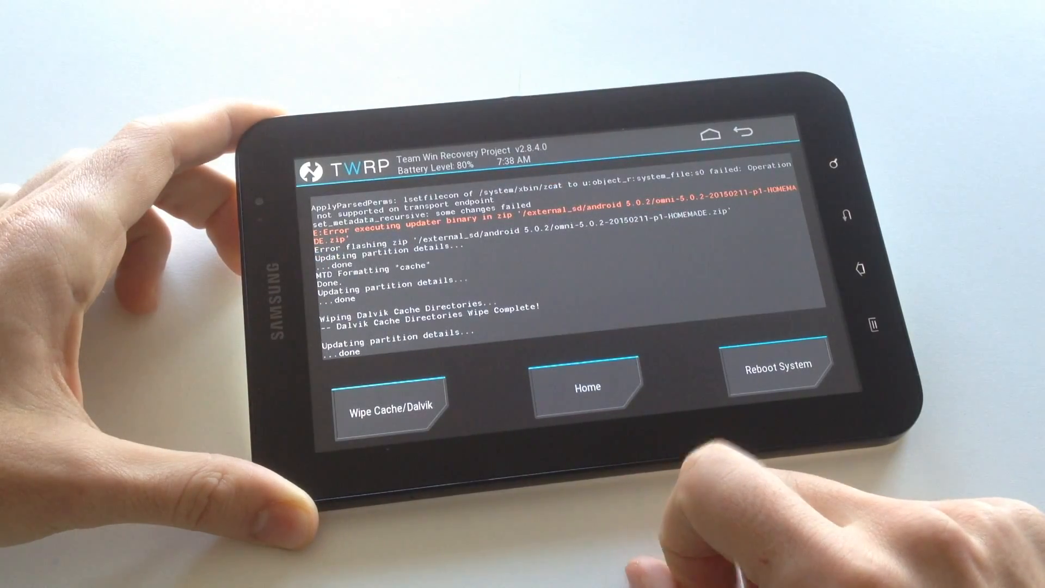
Step: Re-flash the Omni zip to 'Enjoy OMNI ROM!', then reopen the zip installer from Home
left_click(585, 387)
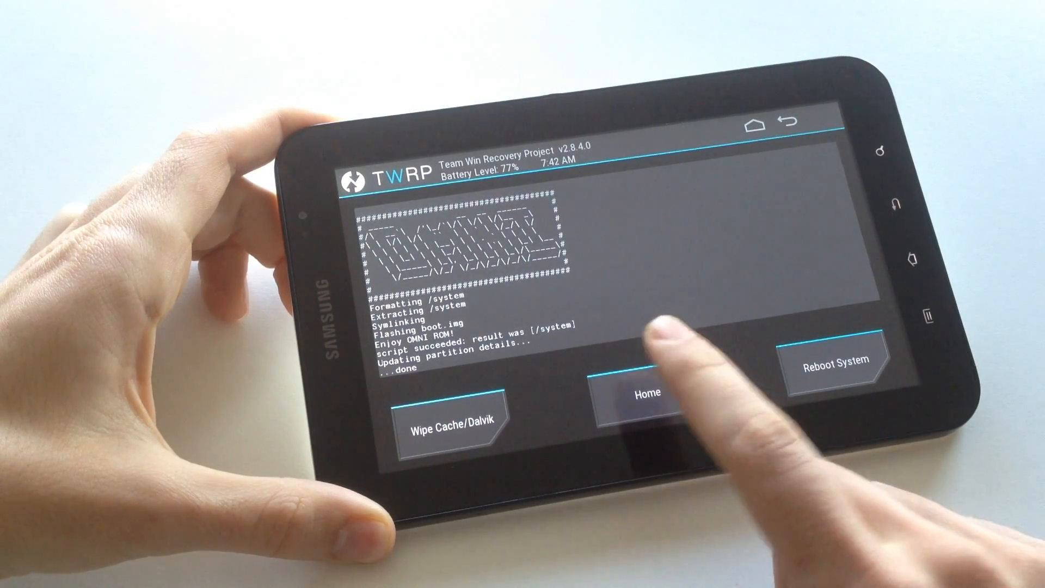
left_click(644, 392)
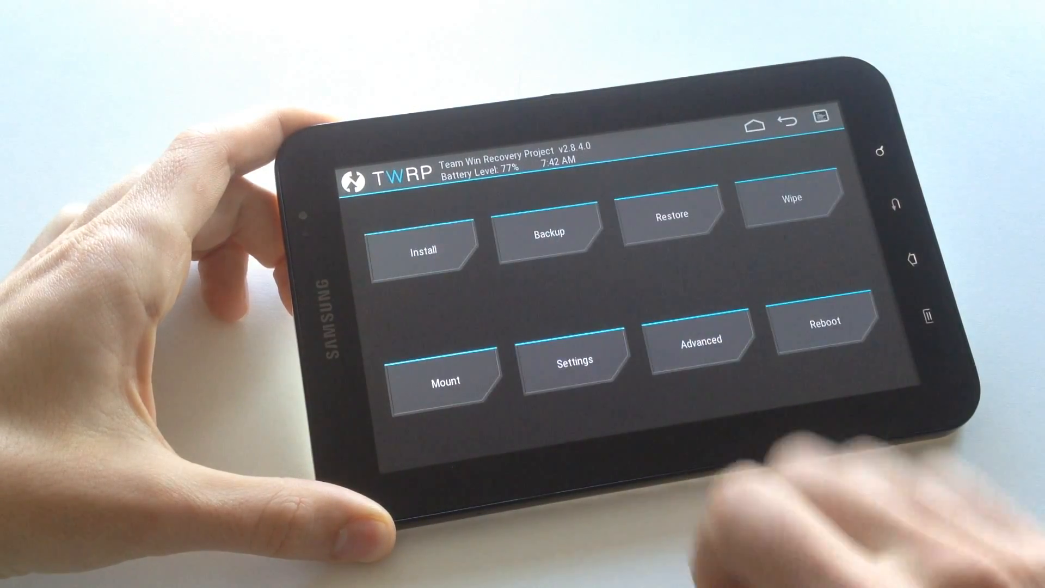
left_click(422, 250)
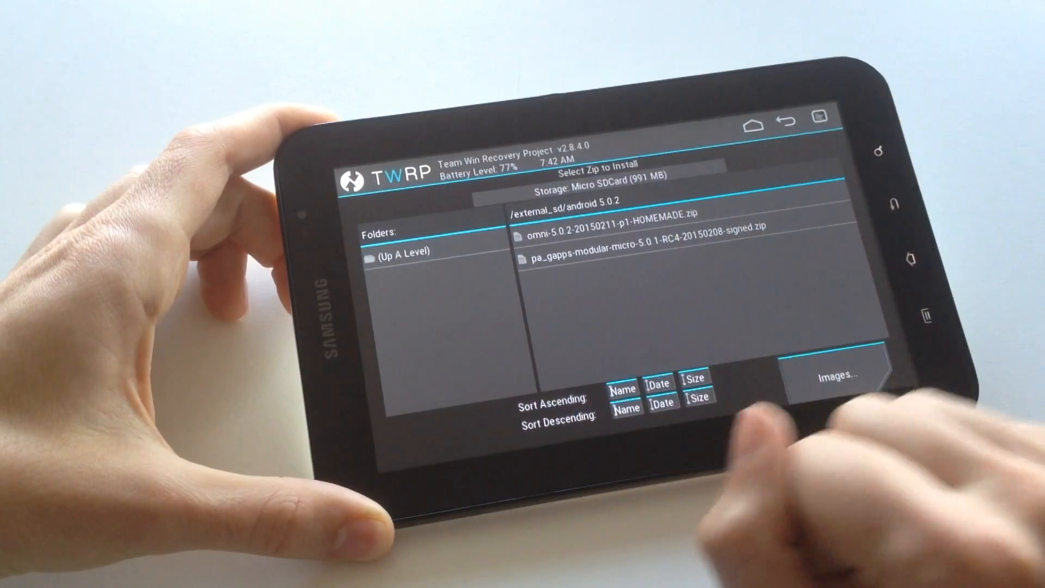